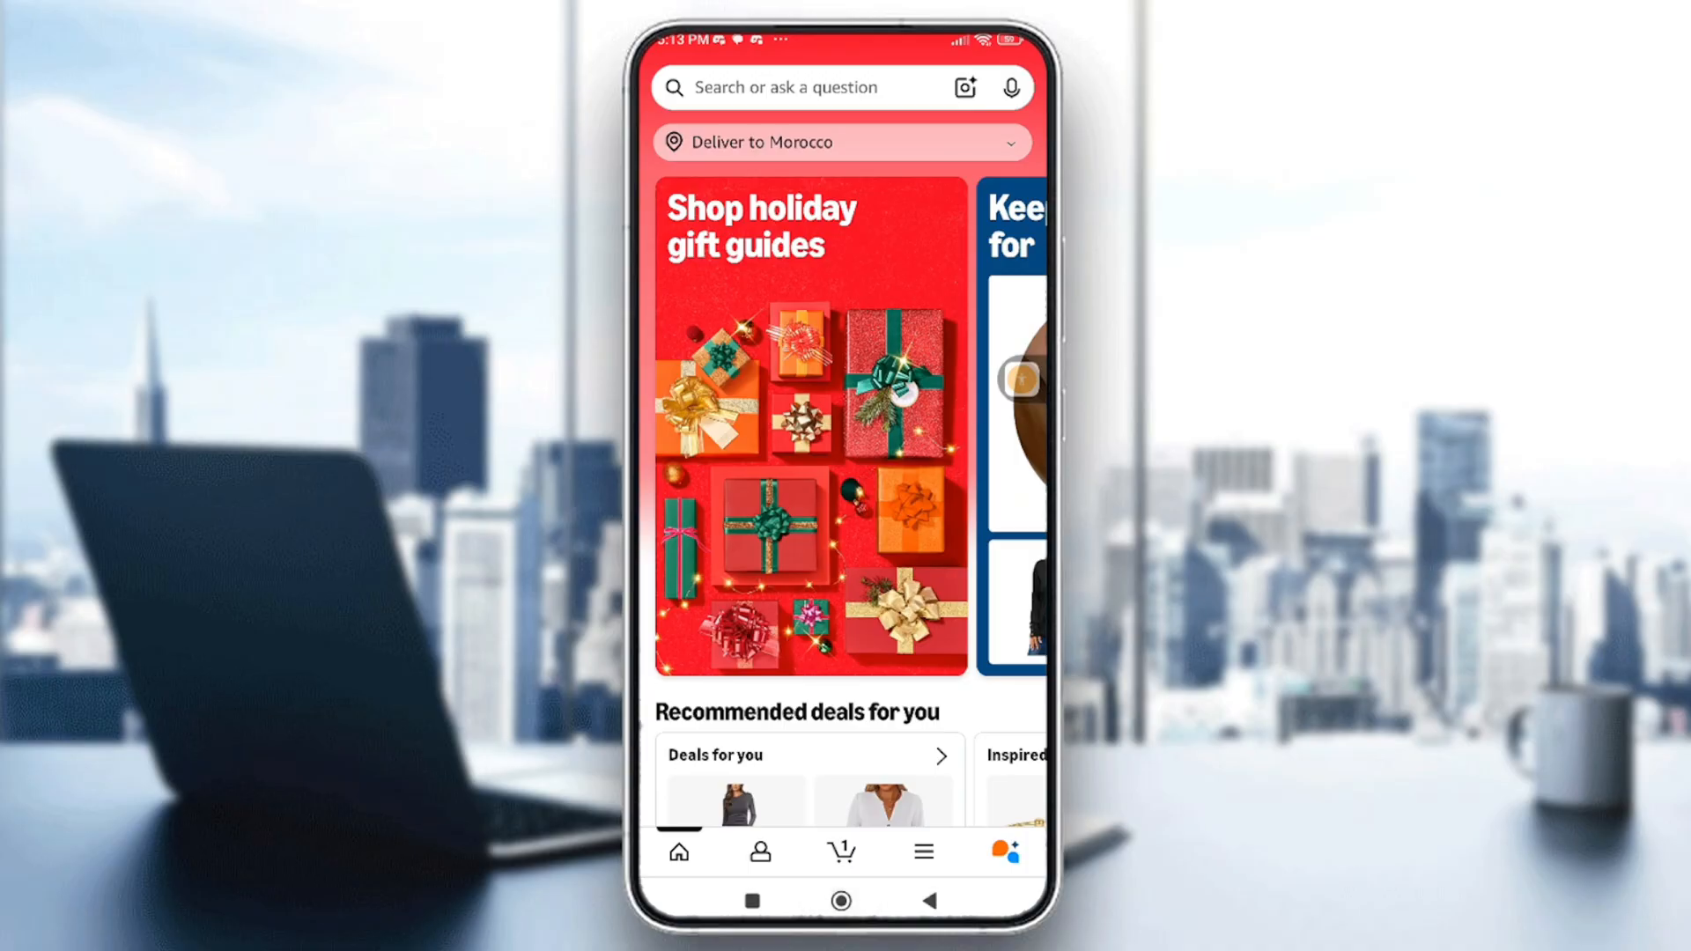
Return to the home screen from Amazon Shopping and launch the Settings app
left_click(840, 900)
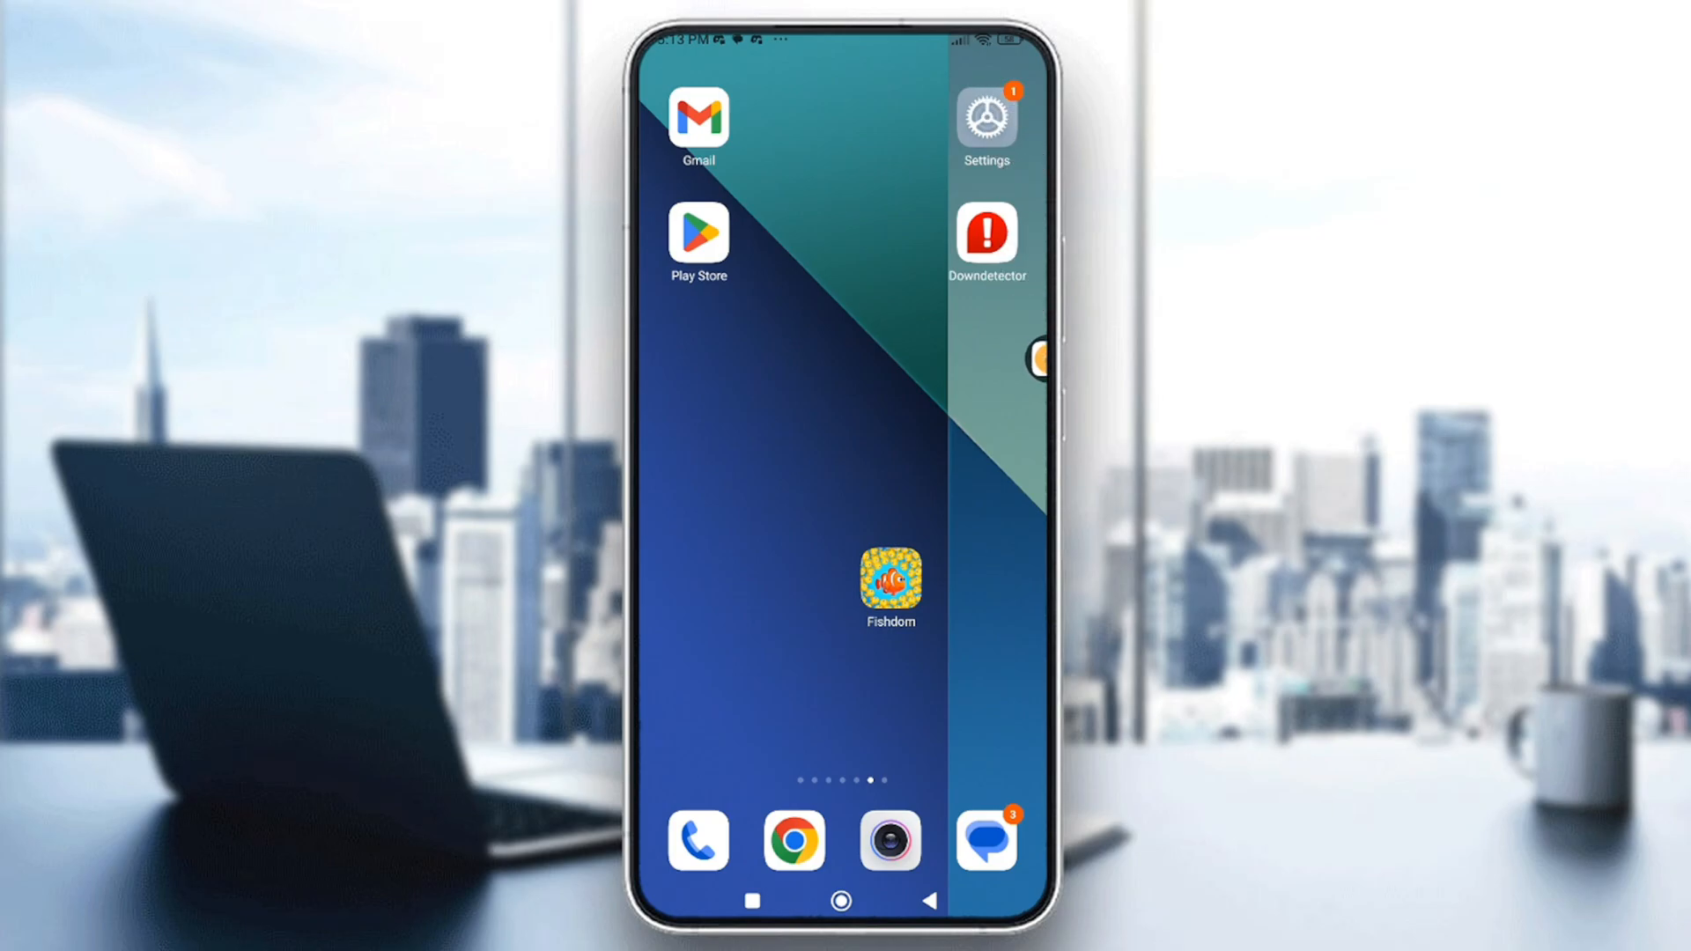
left_click(983, 111)
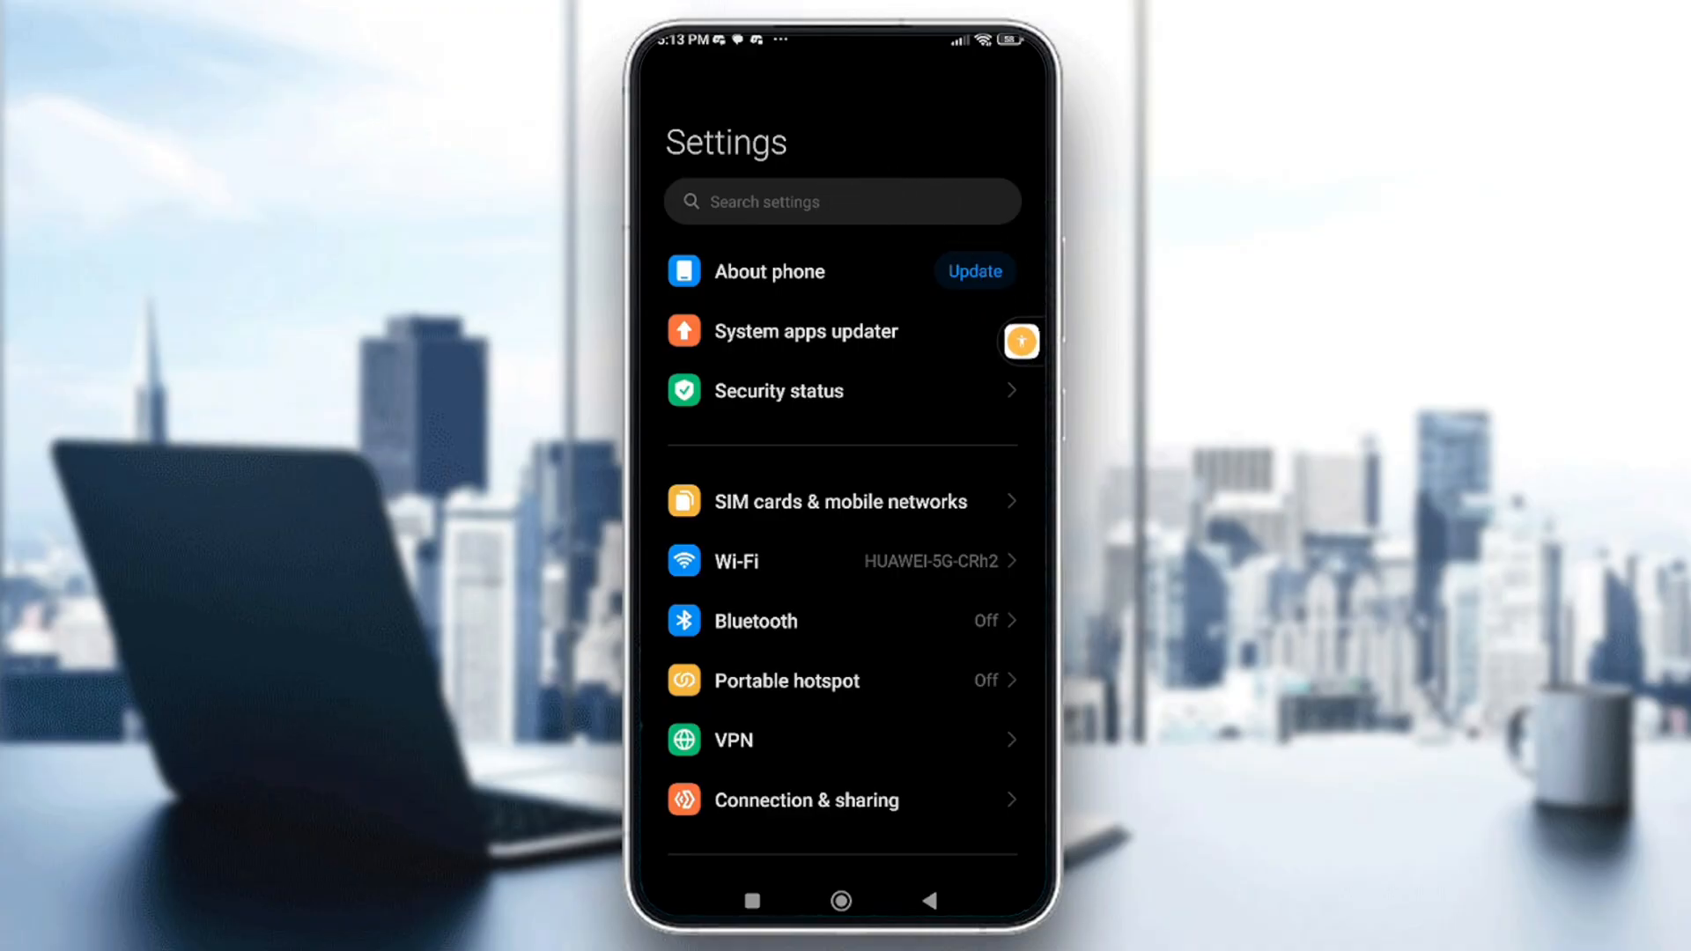
Search Settings for "dis" and go to the Display page from the results
left_click(842, 201)
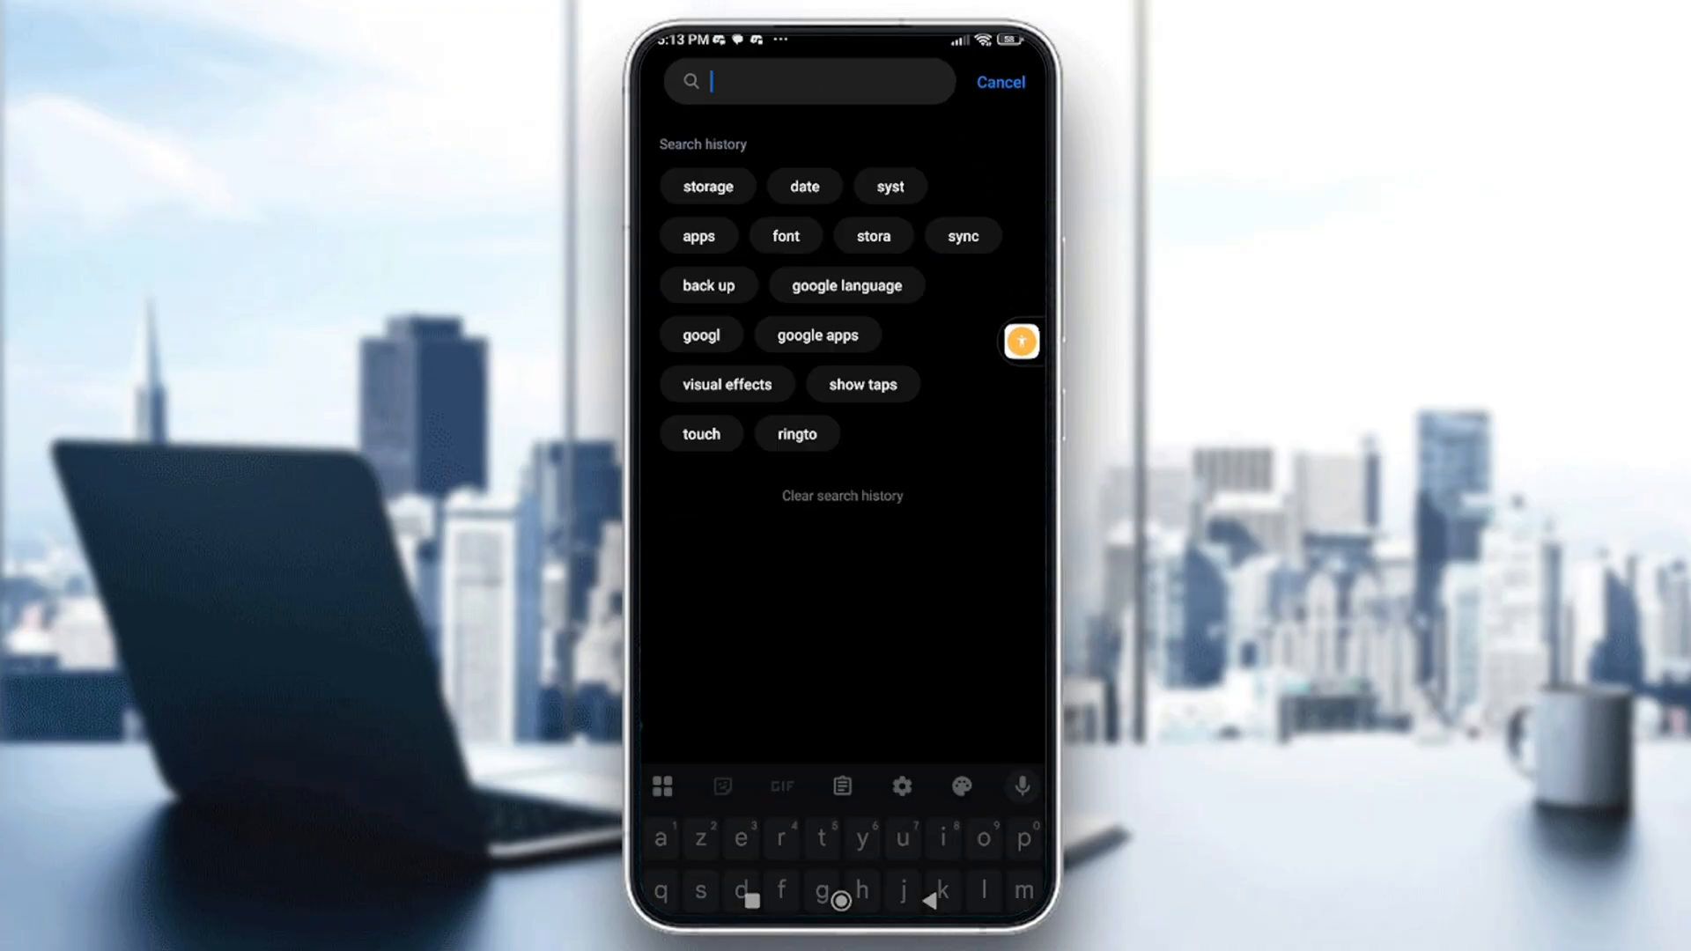
type("display")
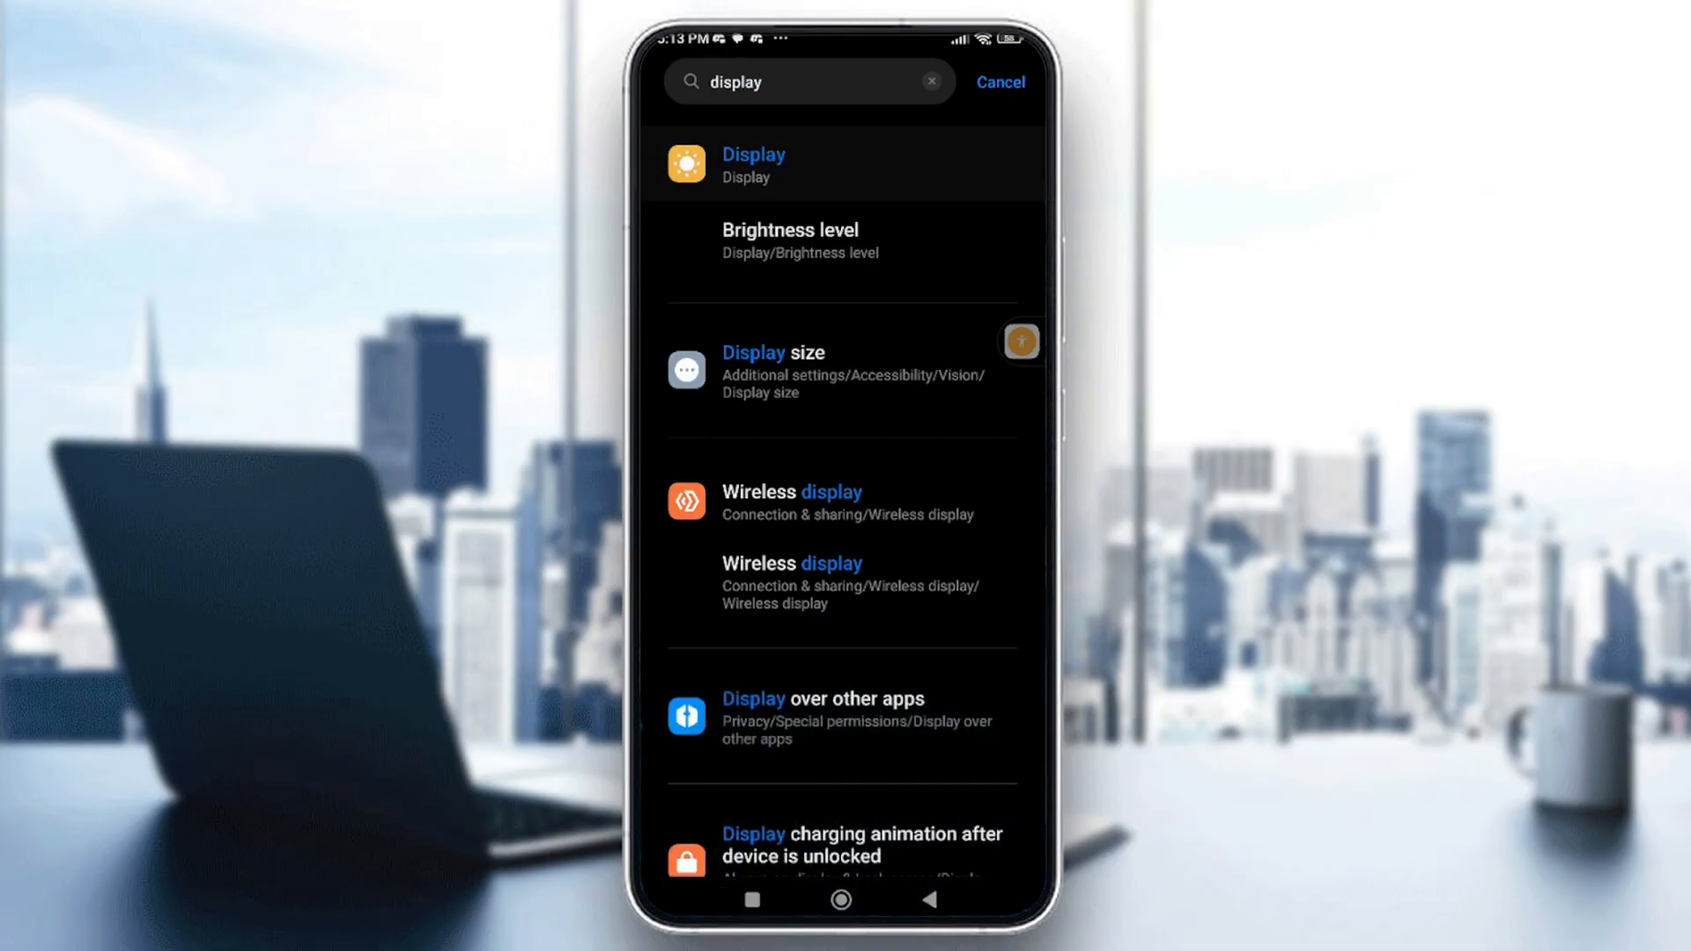
left_click(752, 163)
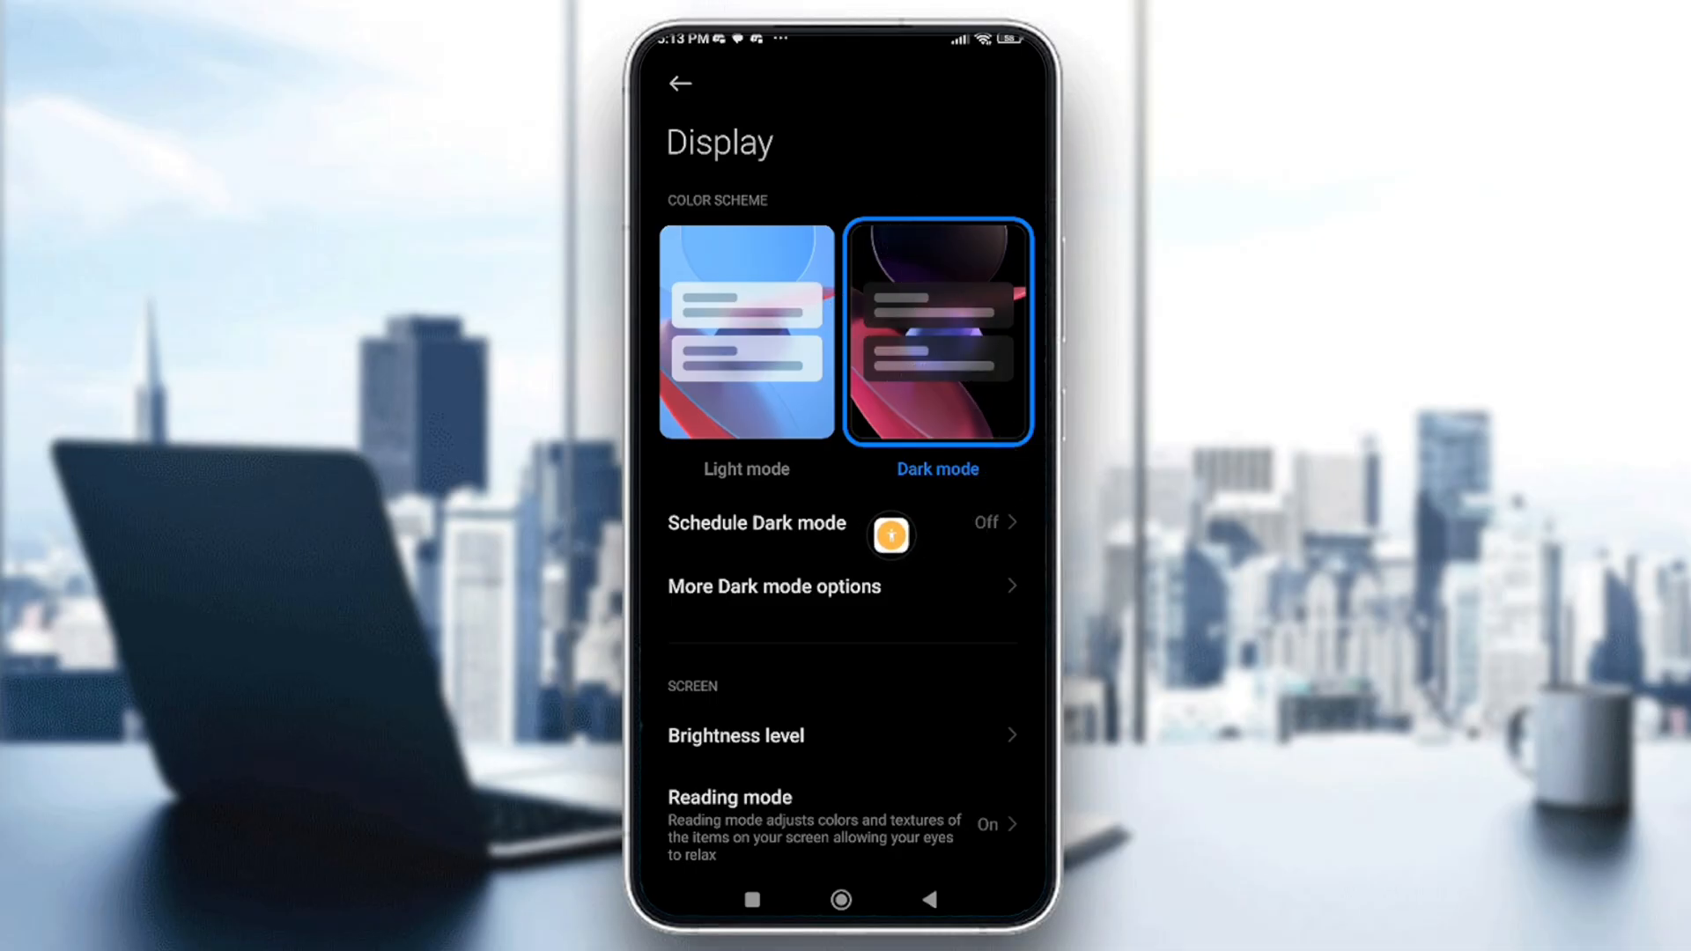
Enable Schedule Dark mode with Sunset to sunrise, then return to Display
left_click(756, 523)
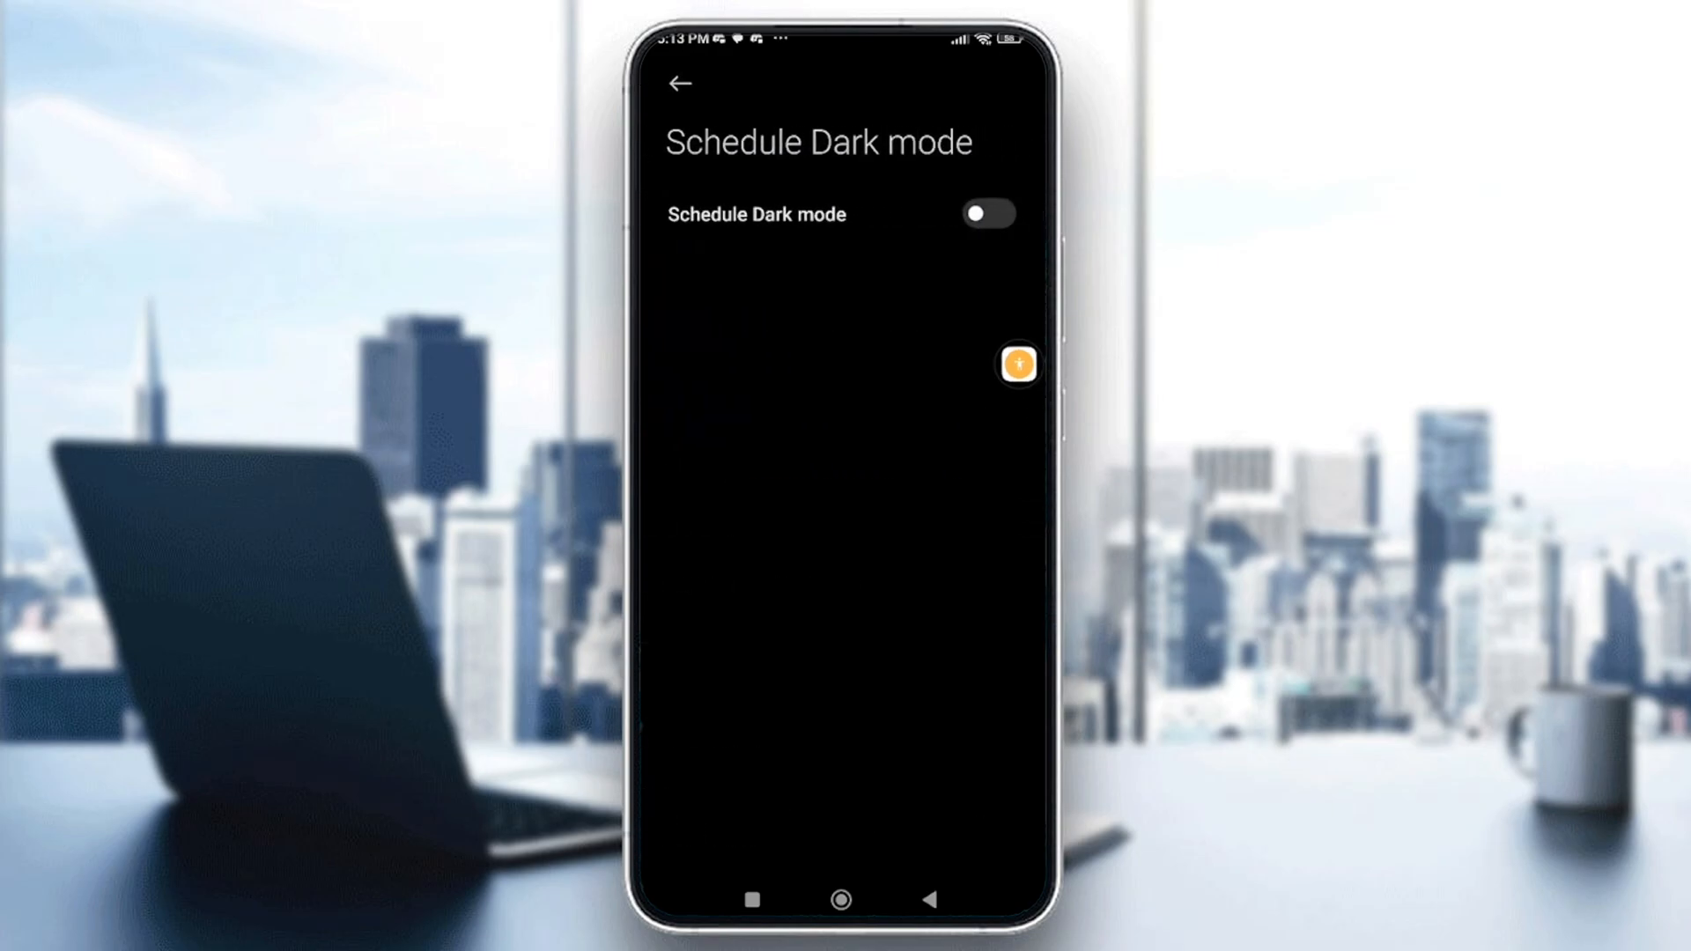
left_click(985, 213)
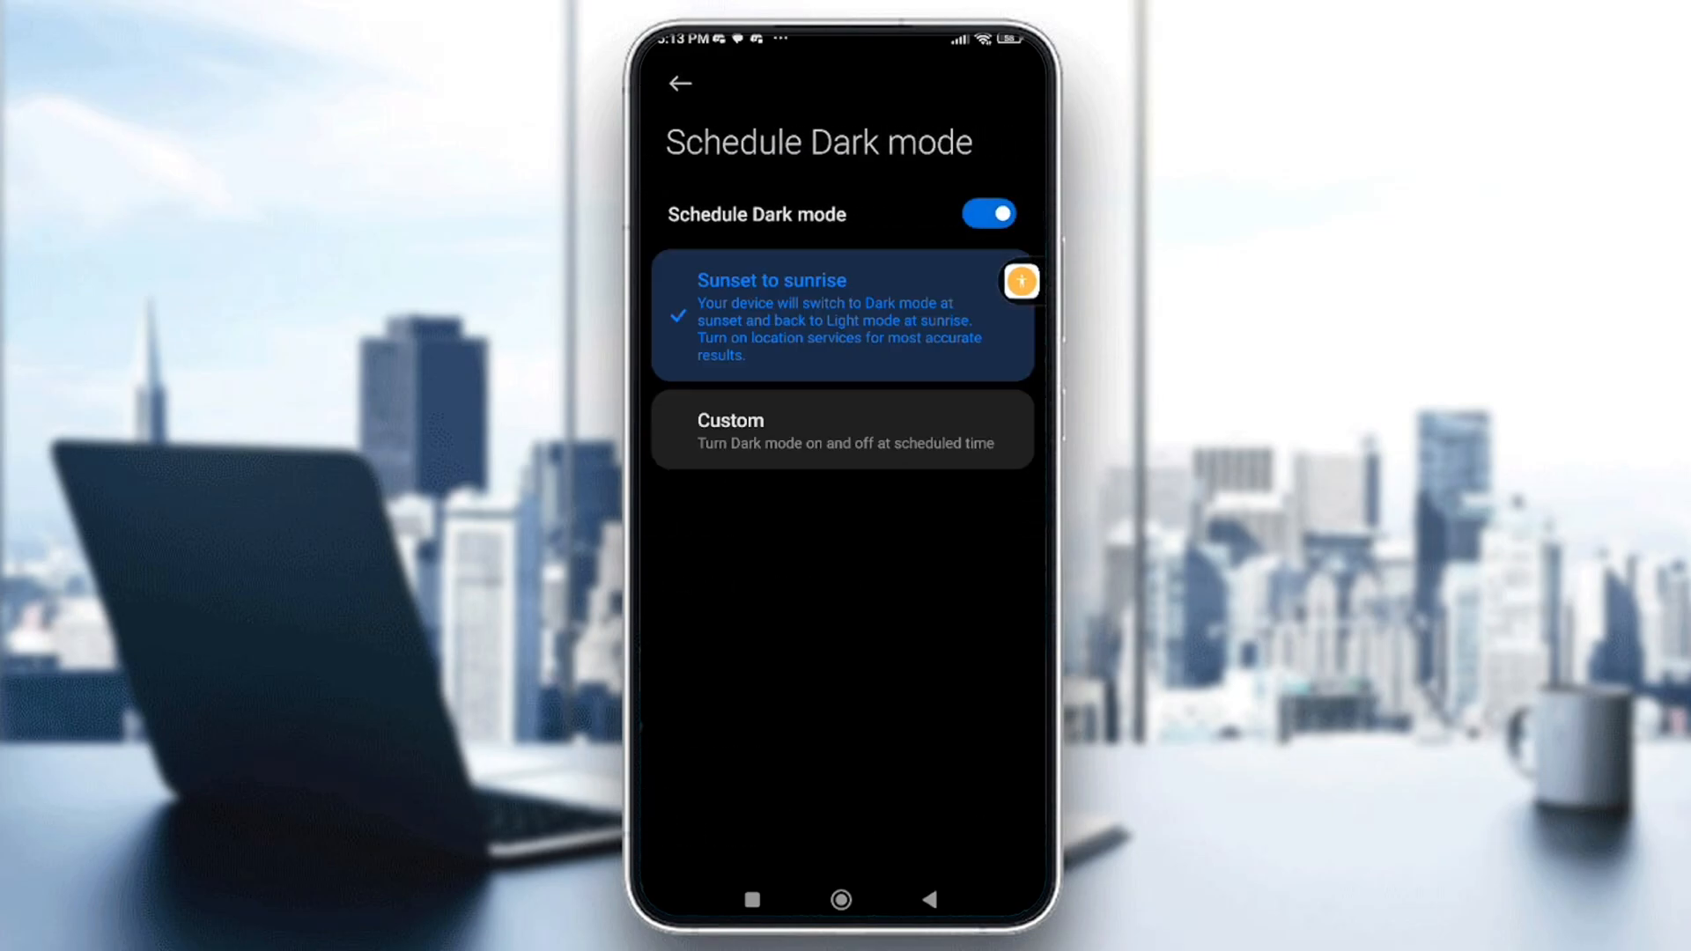
left_click(678, 83)
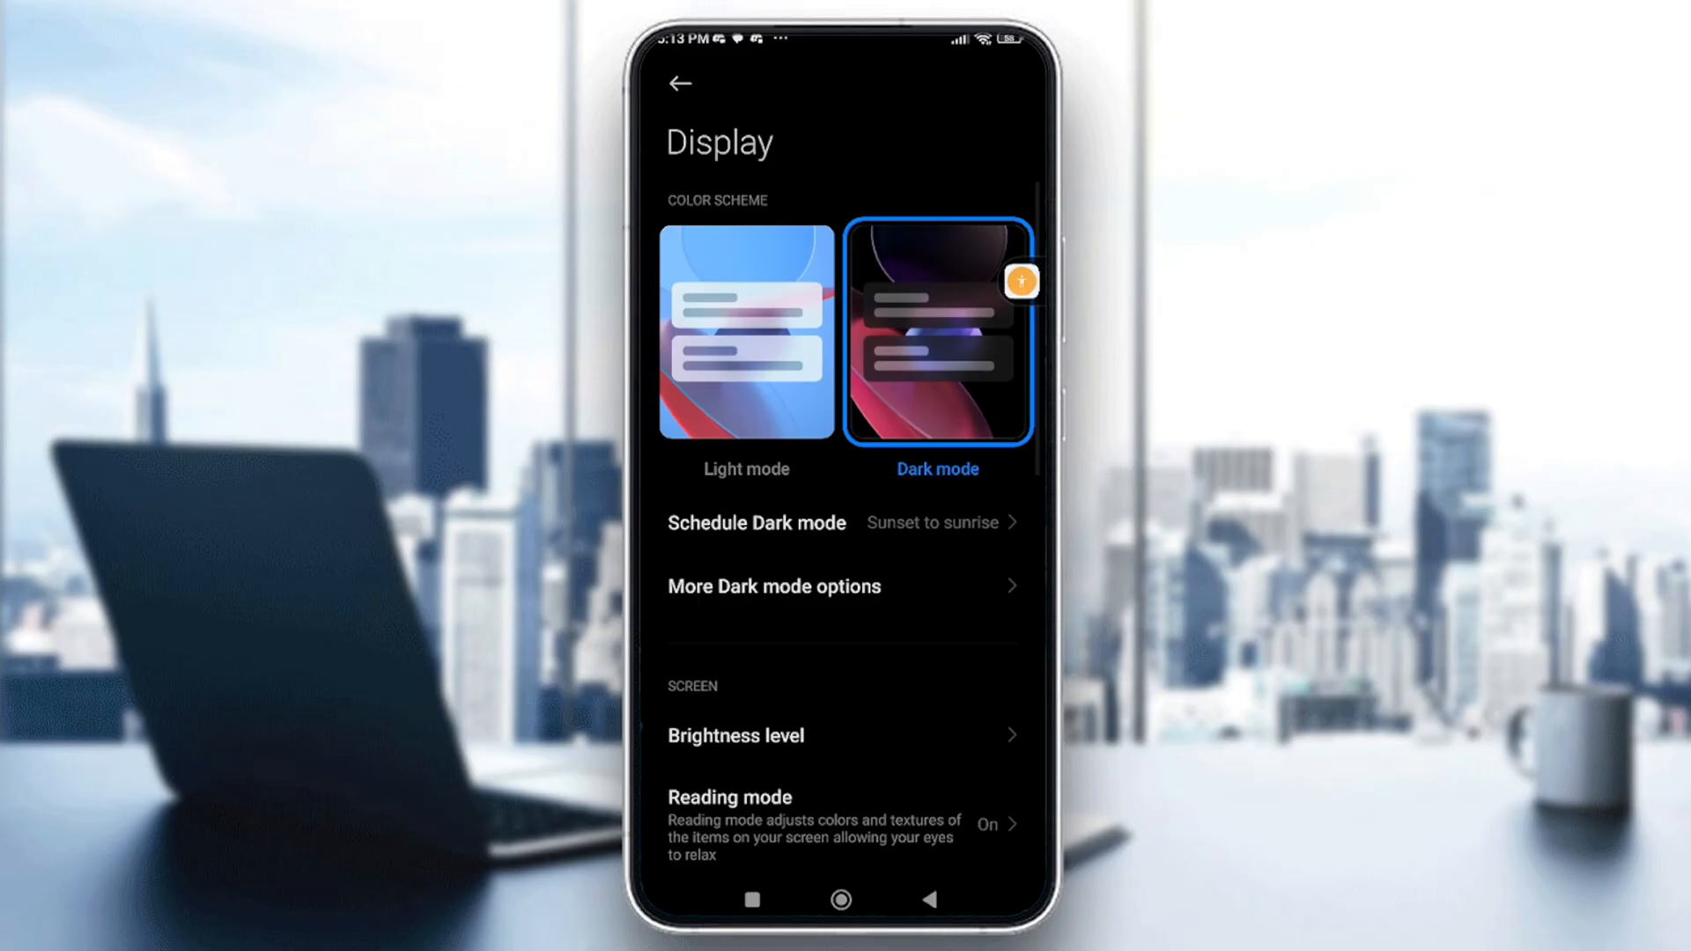